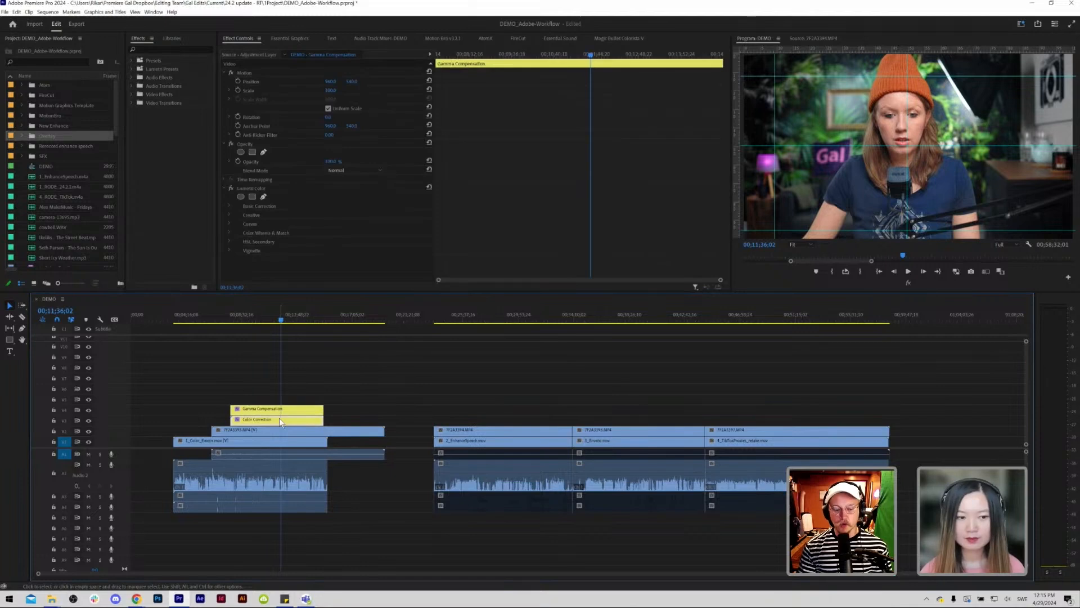
# - Nest the upper-track camera clips into Nested Sequence 33 spanning the whole edit
pyautogui.click(261, 419)
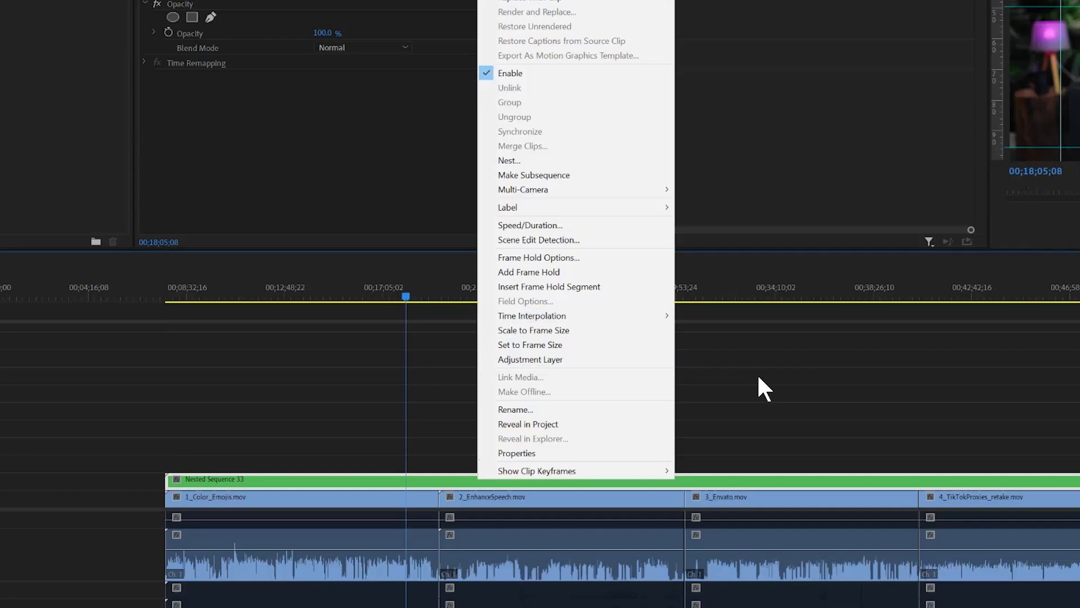
# - Run Scene Edit Detection on the nested clip, cutting at each detected camera change
pyautogui.click(538, 240)
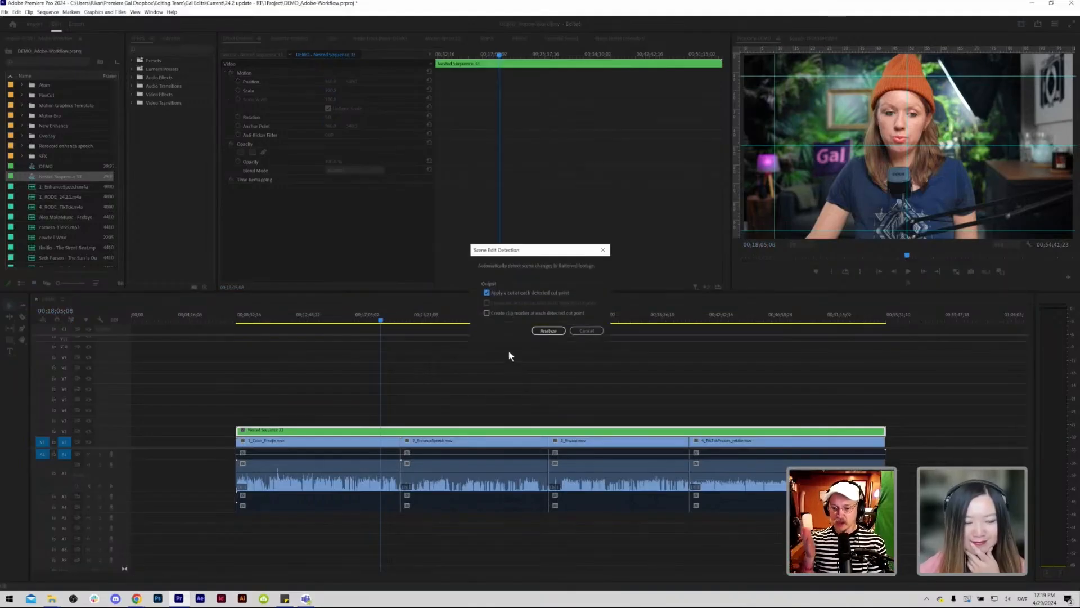
pyautogui.moveTo(400, 410)
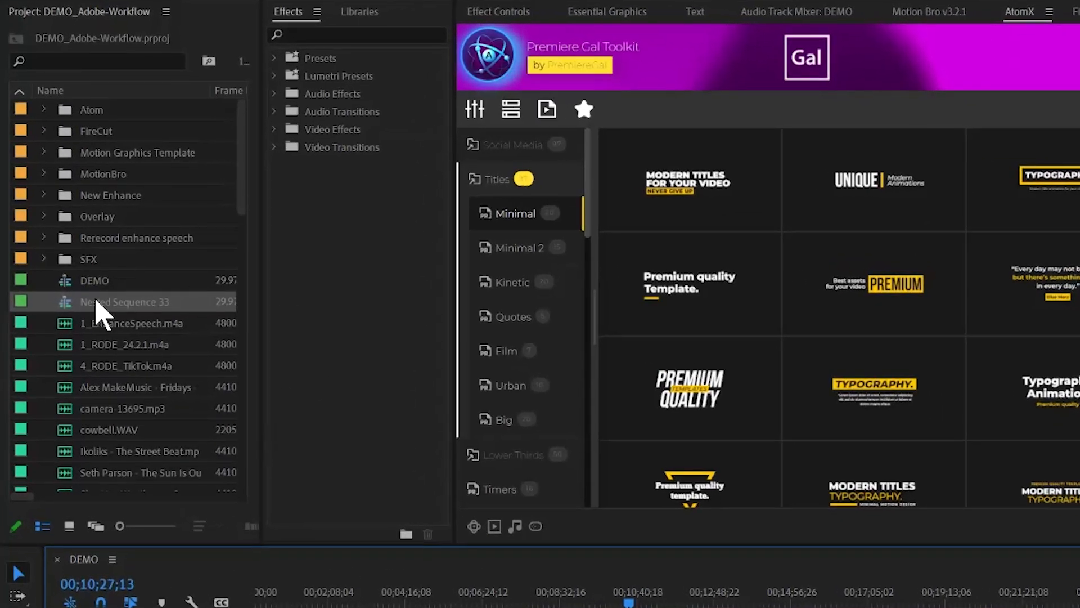
# - Rename Nested Sequence 33 to CAM in the Project panel
pyautogui.doubleClick(118, 301)
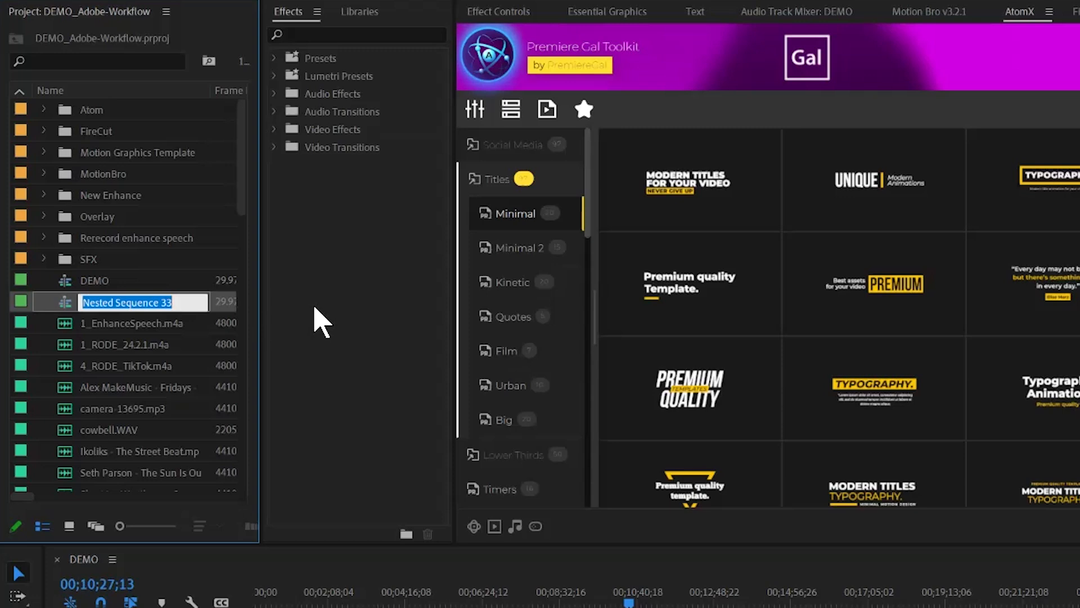
pyautogui.write('CAM')
pyautogui.click(357, 35)
pyautogui.write('prese')
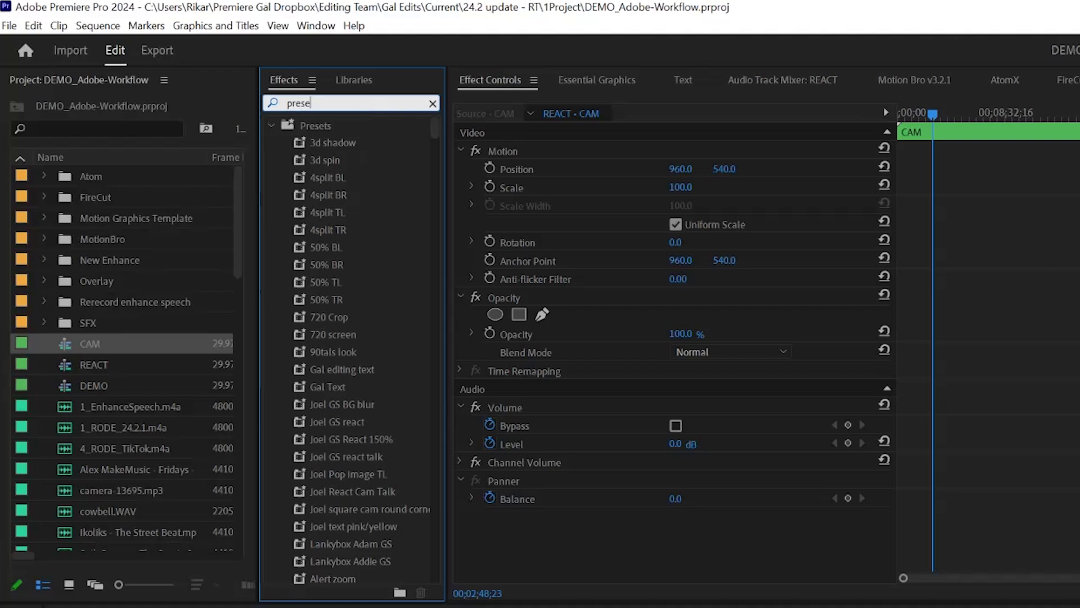
pyautogui.moveTo(369, 296)
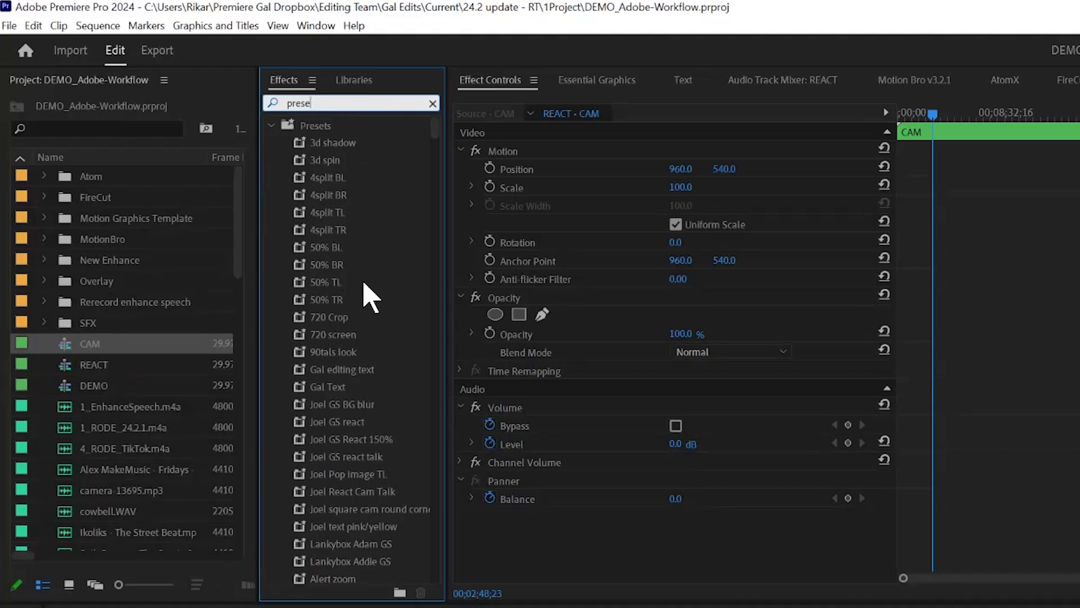
# - Apply the GAL React Cam Border preset to the Graphic clip under CAM in REACT
pyautogui.scroll(-3)
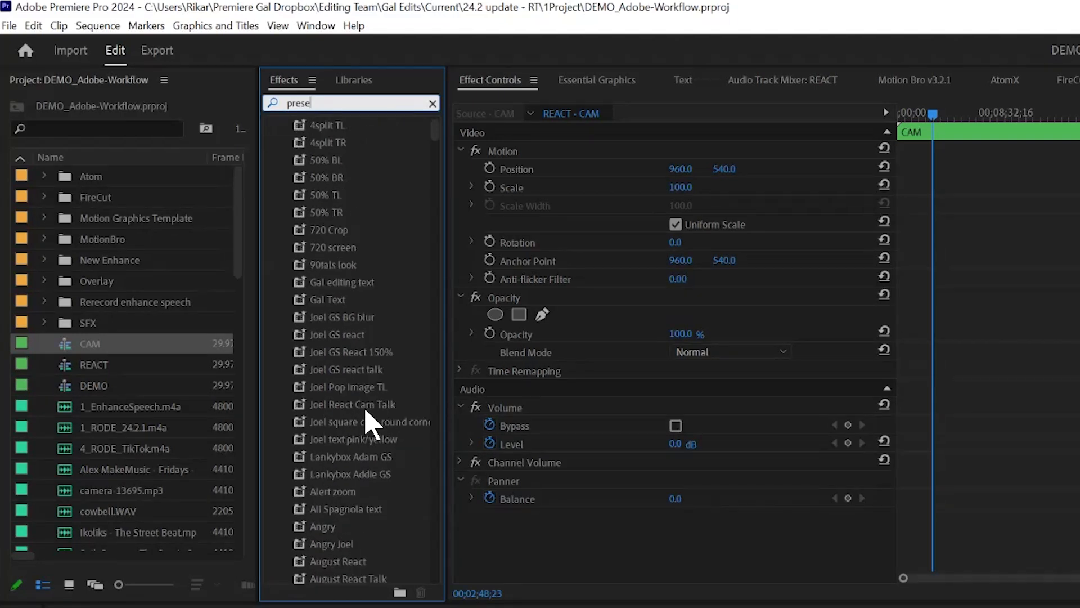
pyautogui.write('gal')
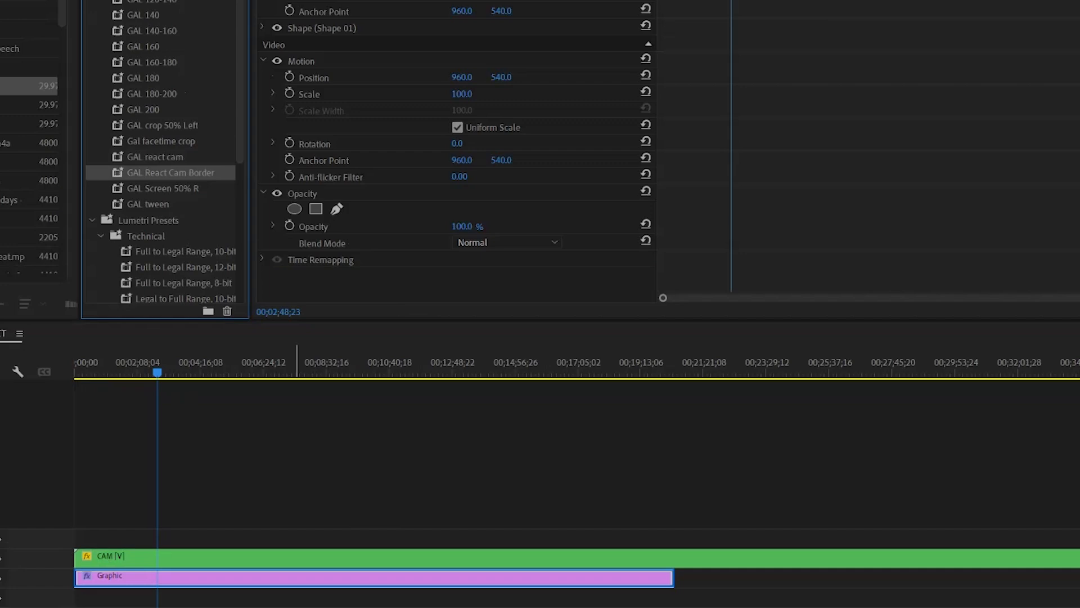
pyautogui.click(270, 28)
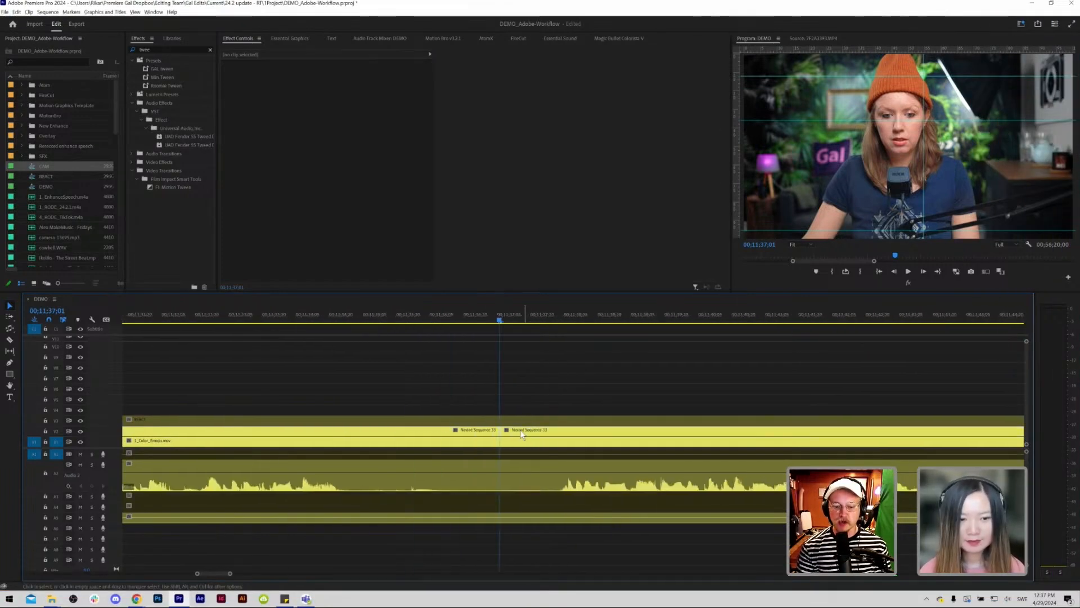
# - Razor the DEMO nested clip into segments and apply the GAL tween zoom to every other one
pyautogui.click(507, 432)
pyautogui.write('gal')
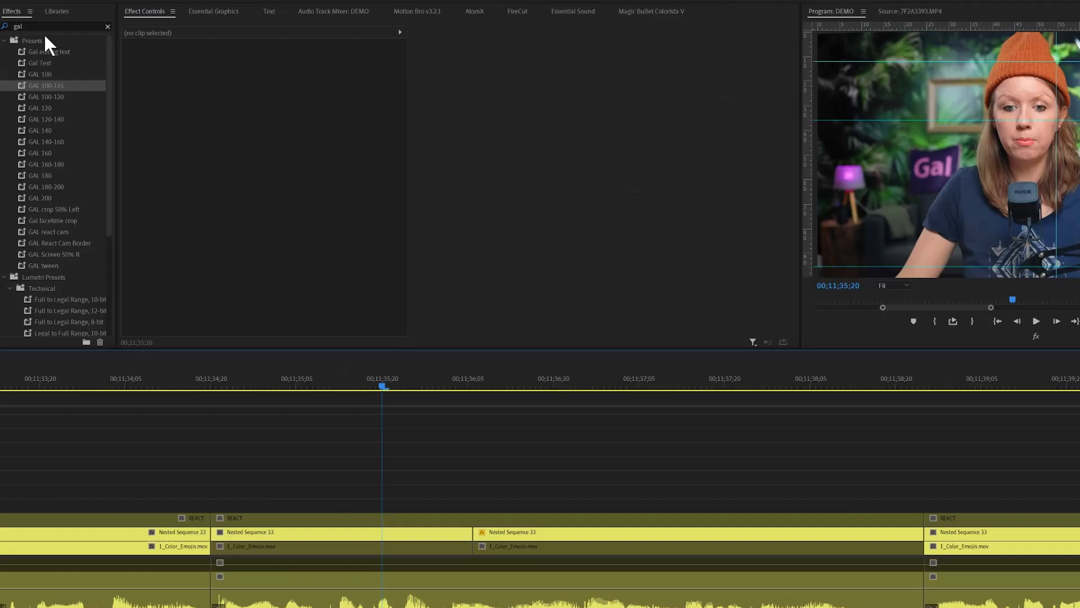
pyautogui.write('twee')
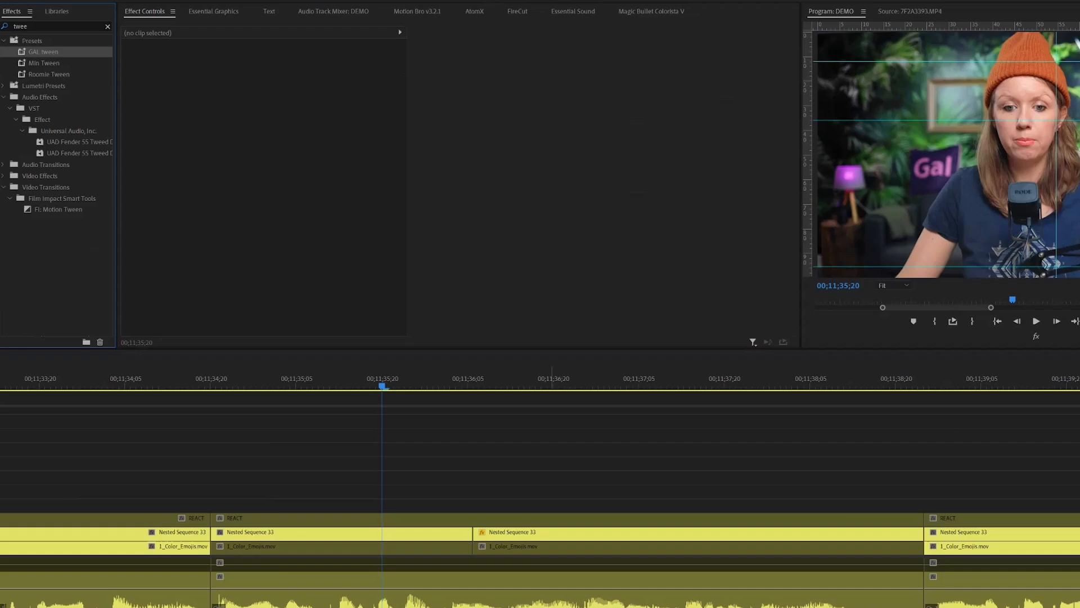
pyautogui.moveTo(58, 209); pyautogui.dragTo(475, 531)
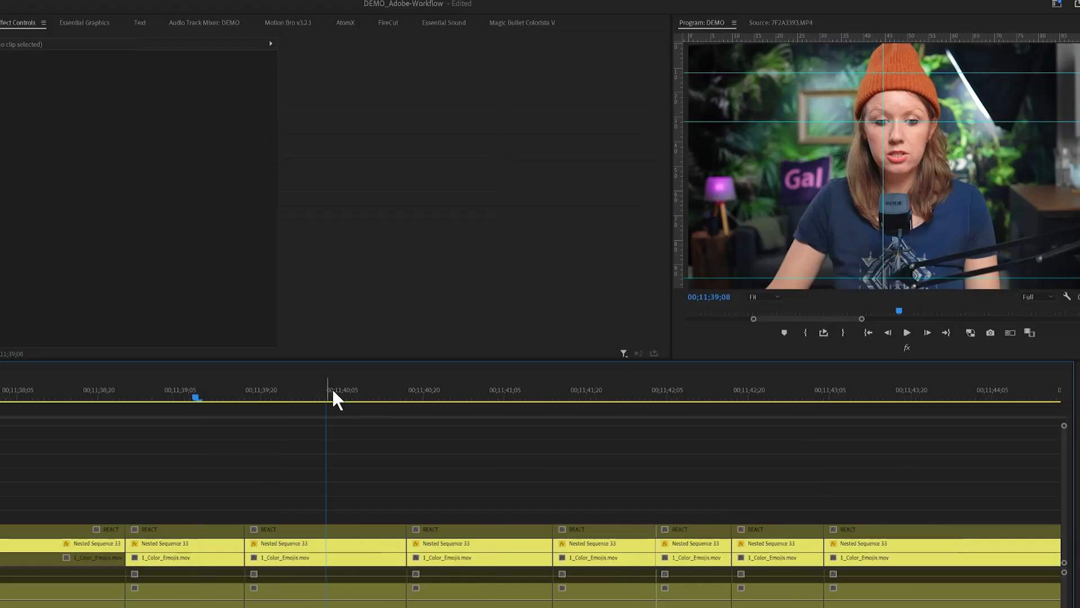
pyautogui.click(285, 543)
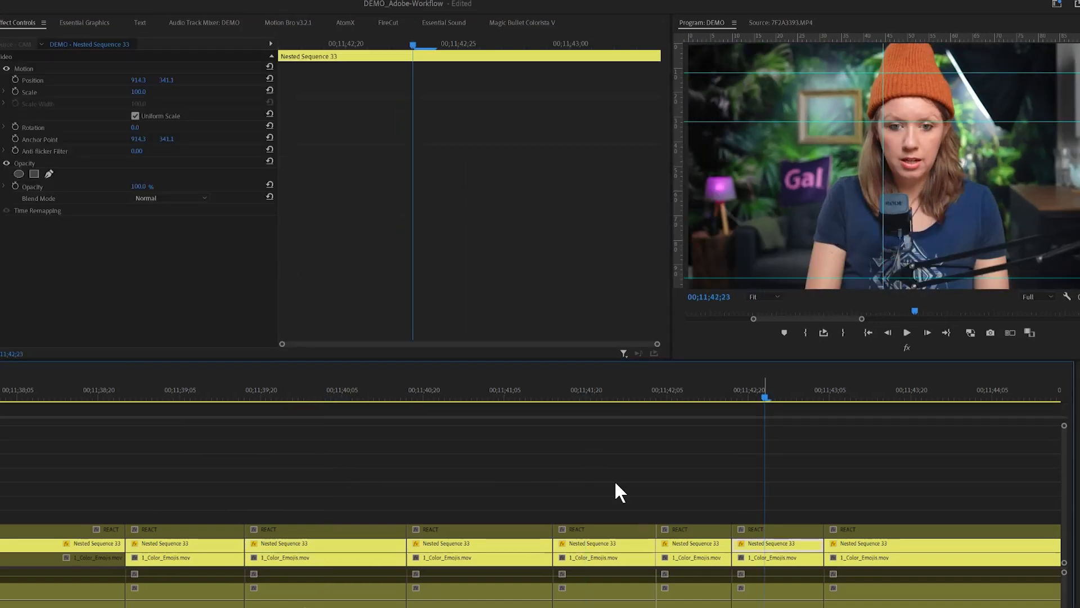
pyautogui.click(138, 92)
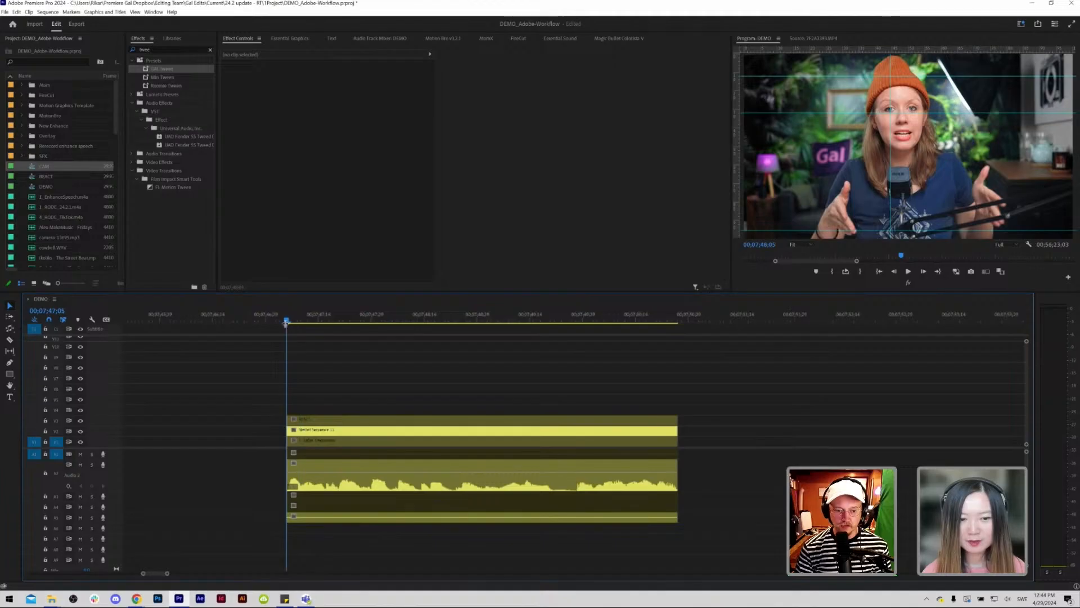
# - Transcribe the In/Out range with FireCut captions and apply the Gal purple word-box style
pyautogui.click(467, 319)
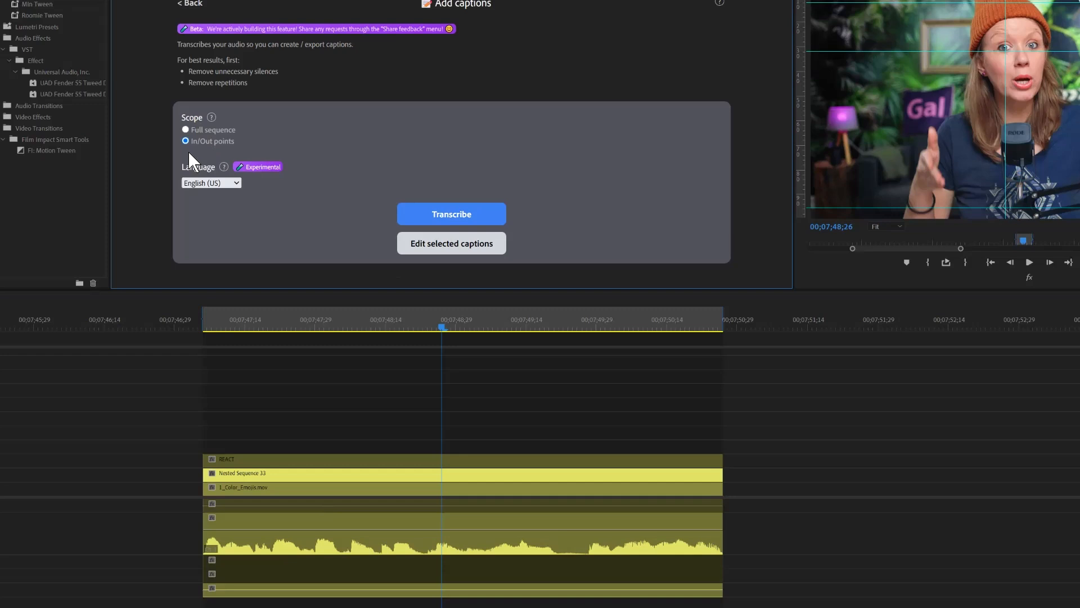
pyautogui.click(202, 326)
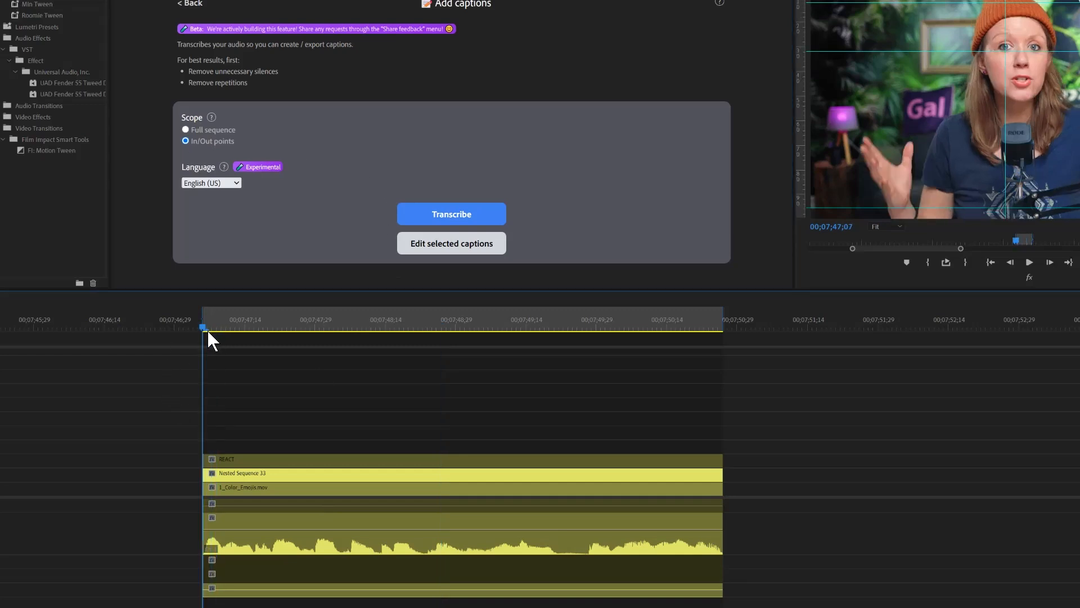
pyautogui.click(741, 326)
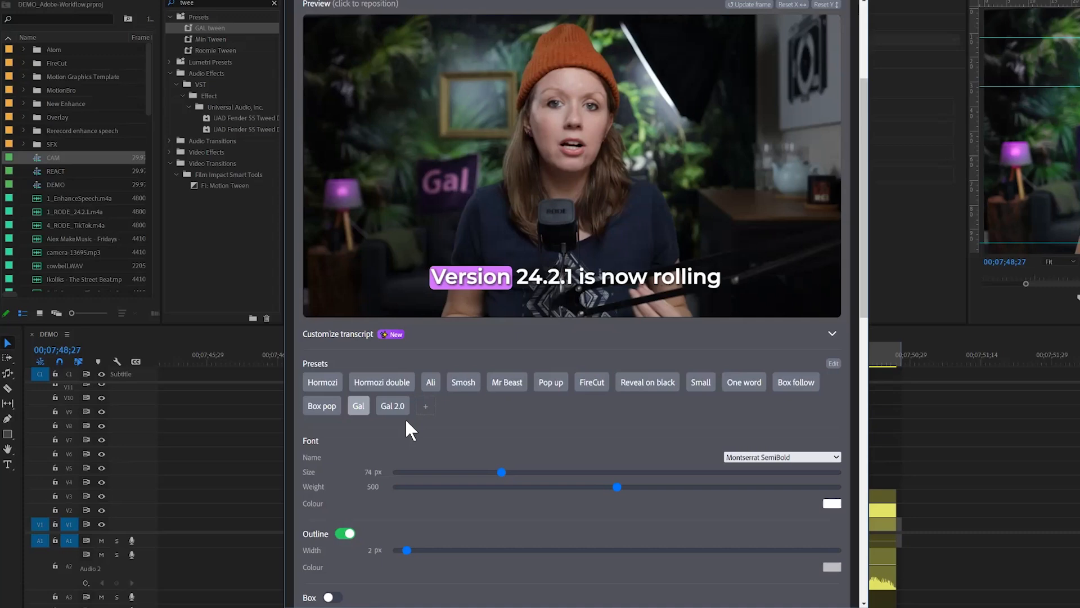
pyautogui.click(382, 381)
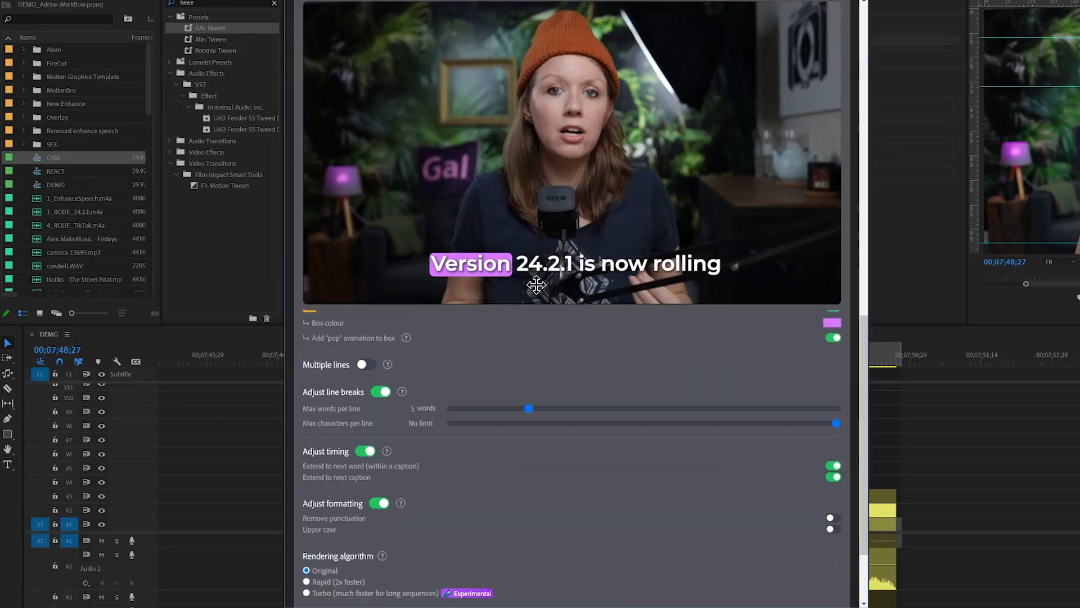
pyautogui.scroll(-3)
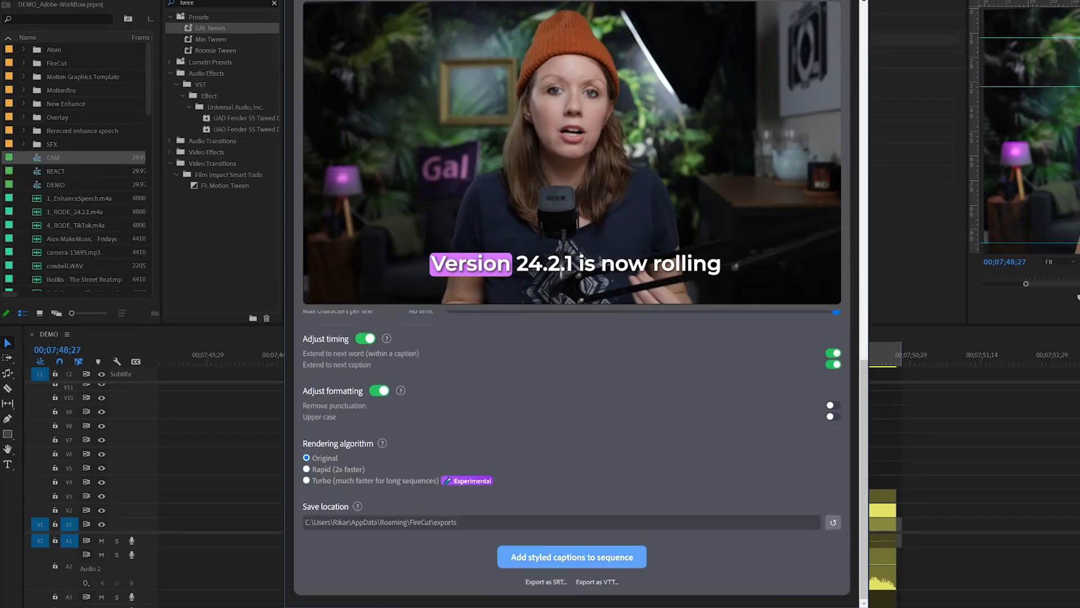